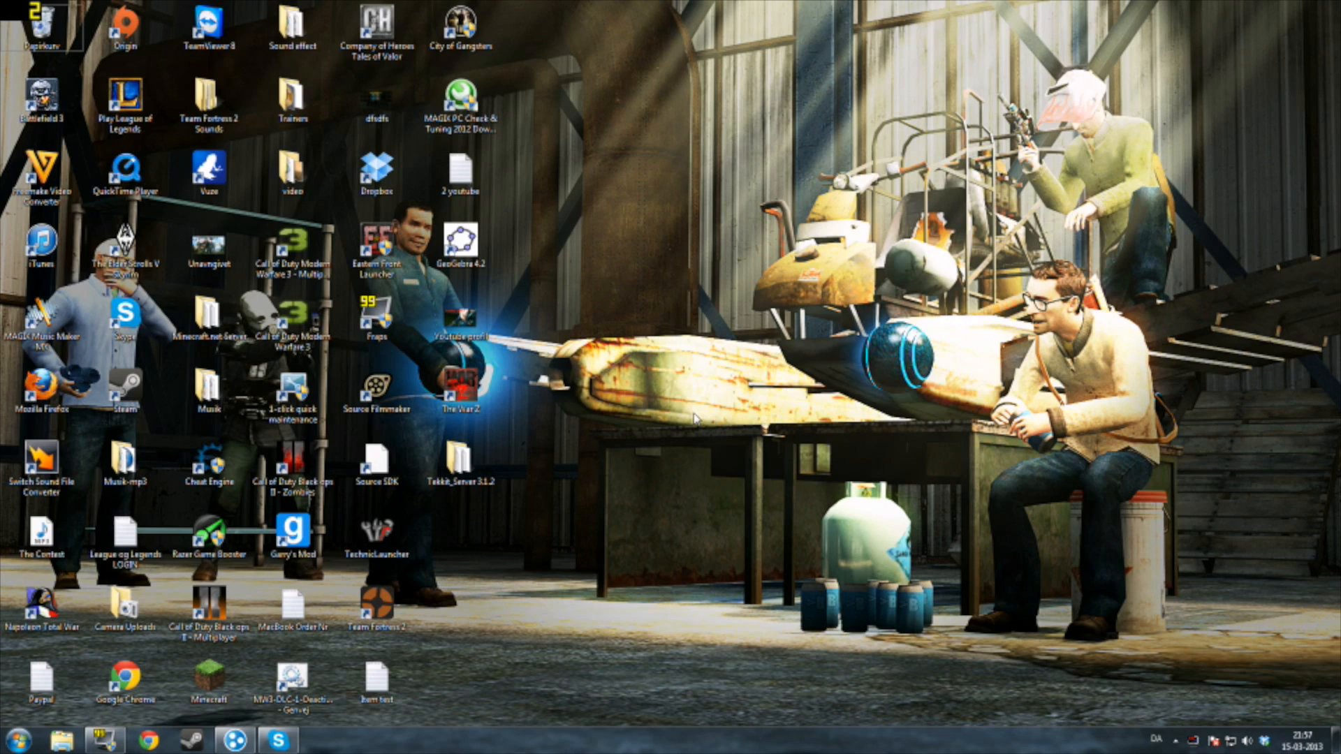
mouse_move(672, 547)
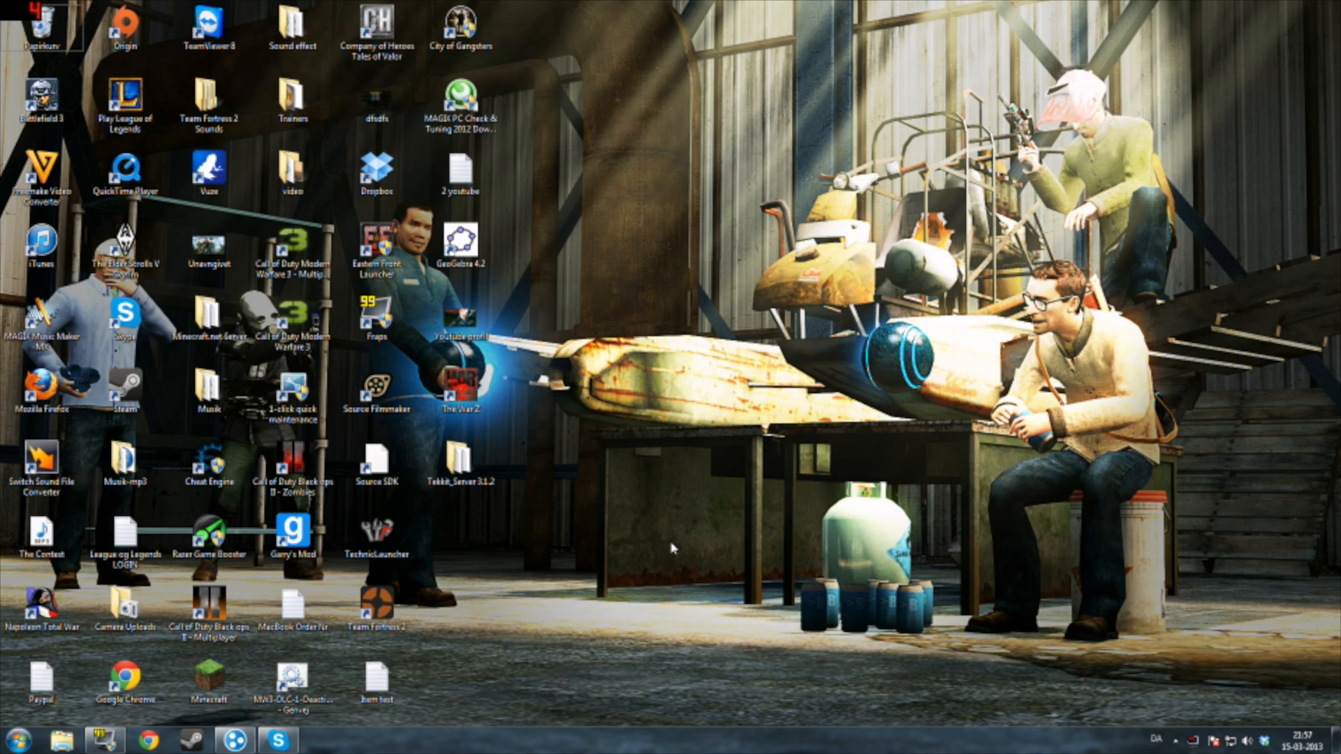
mouse_move(669, 547)
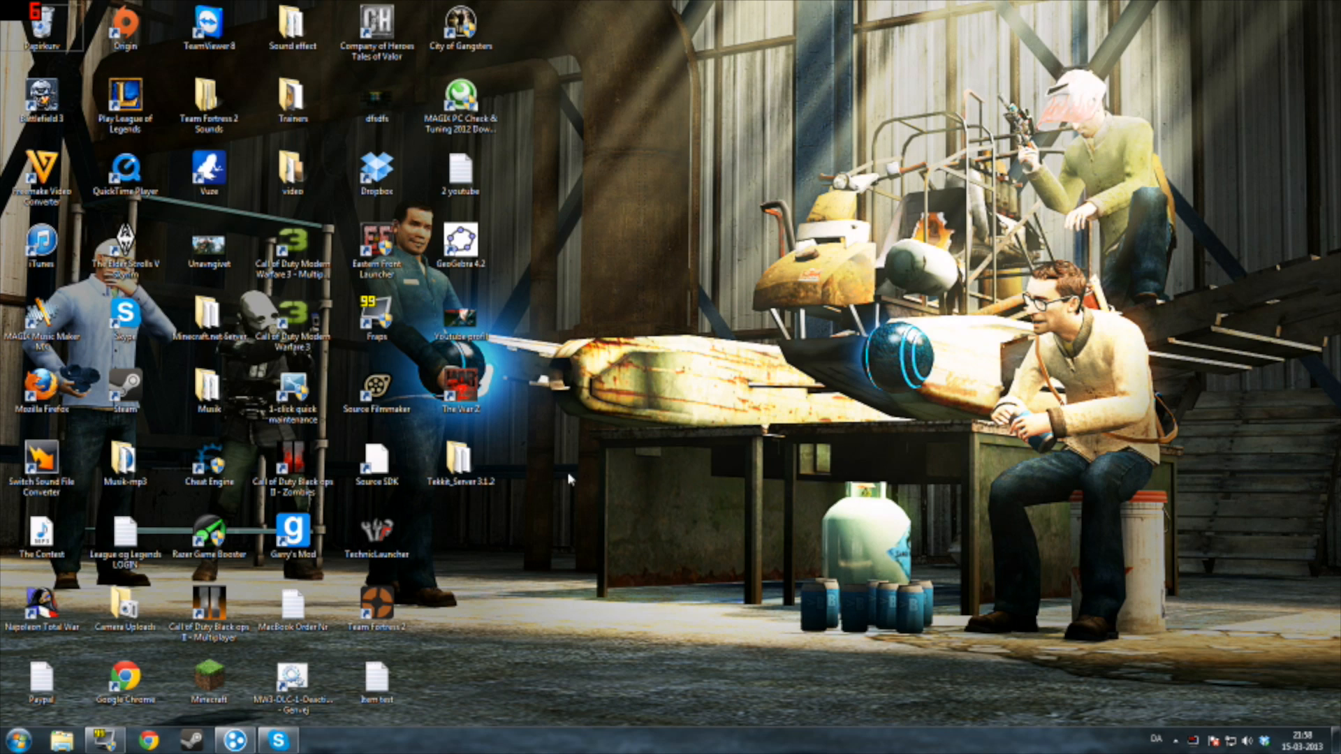
Visit tortoisesvn.net/downloads.html in Chrome, review the 1.7.11 downloads, then minimise the browser.
click(150, 738)
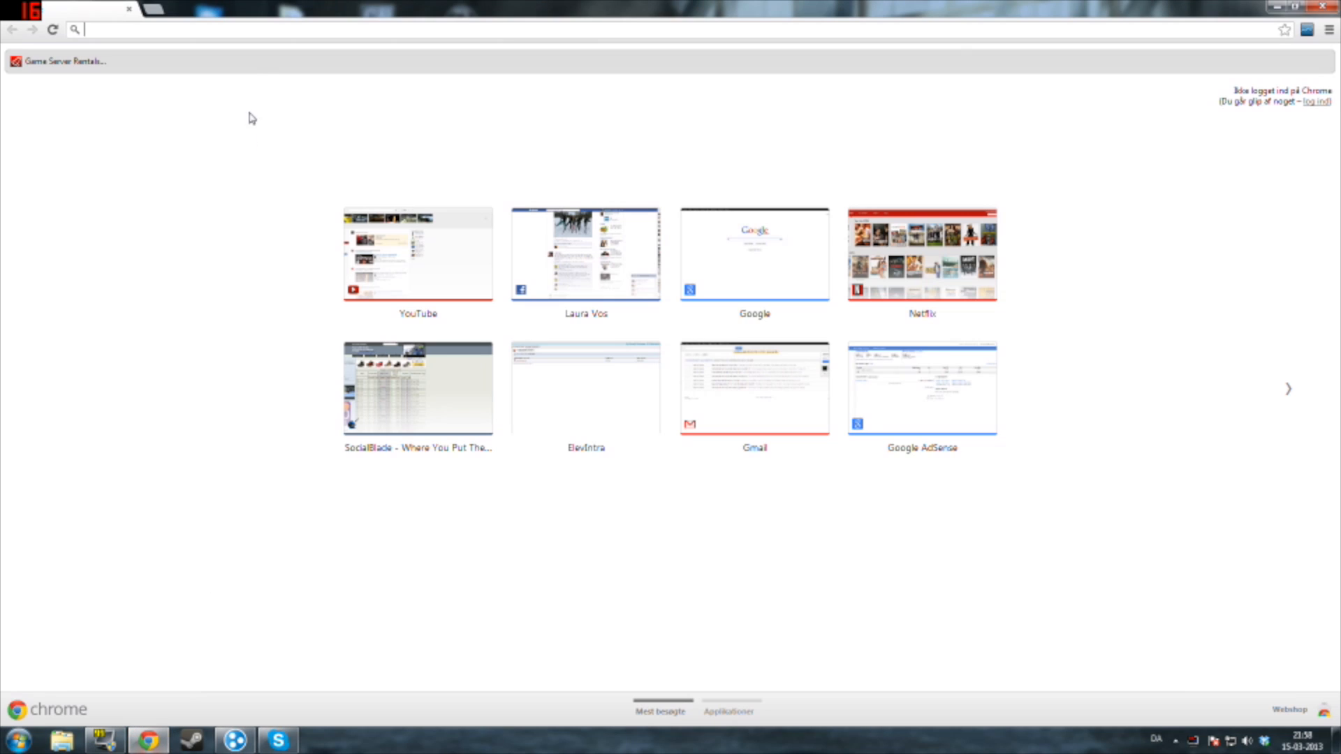
text(to)
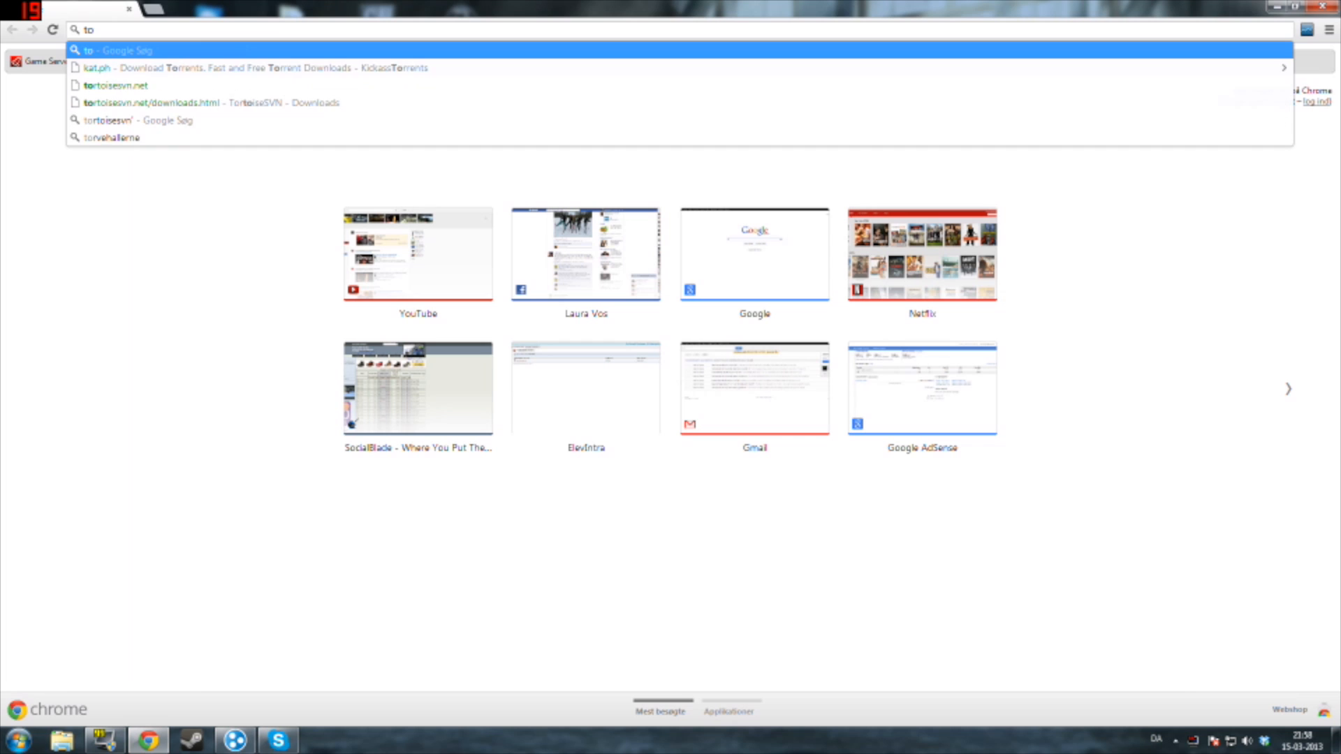
text(ranslate.google.com)
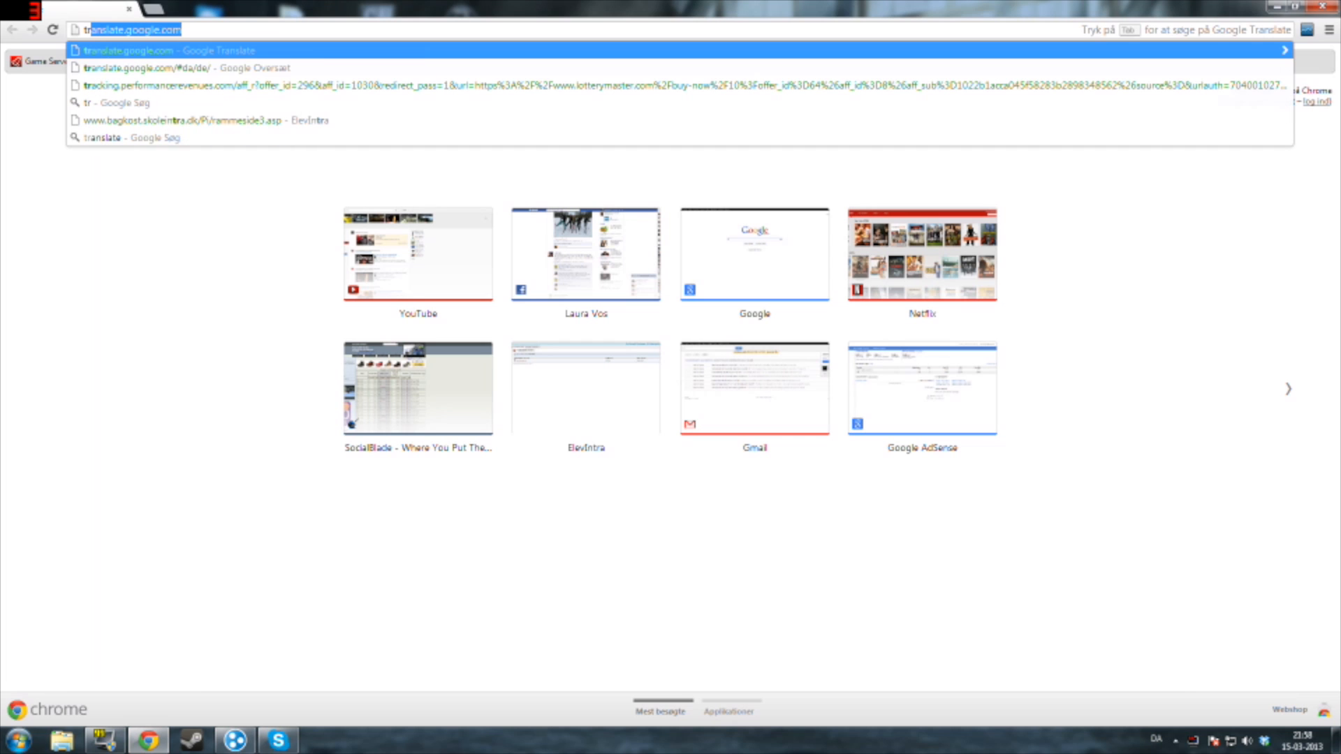
text(tortoisesvn.net/downloads.html)
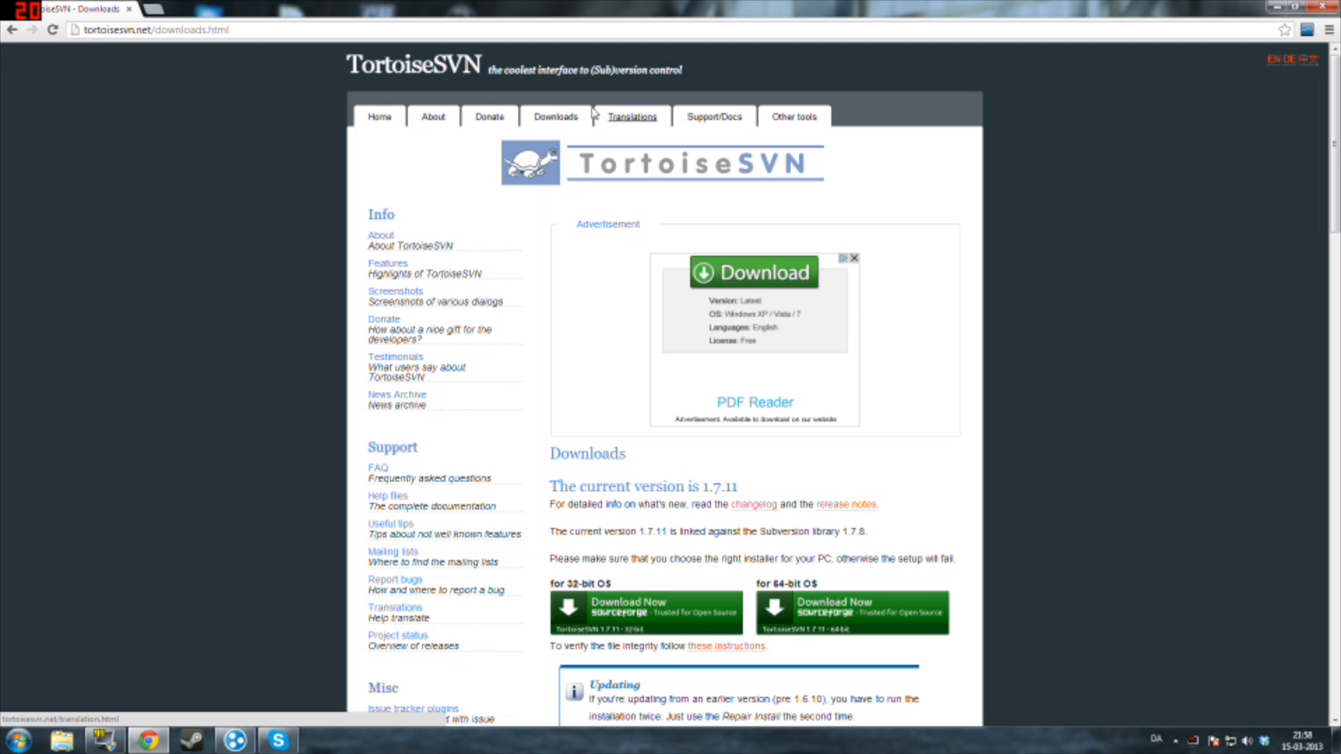
scroll(down, 3)
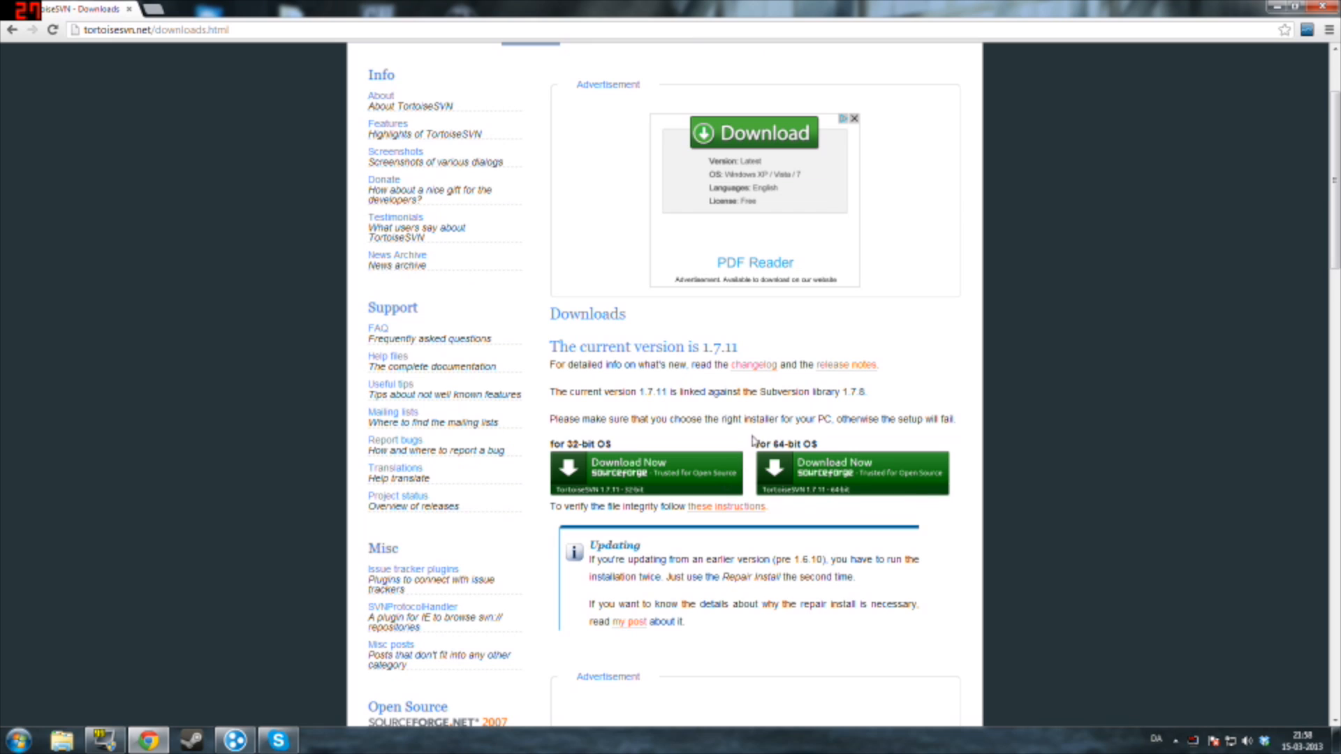
mouse_move(753, 468)
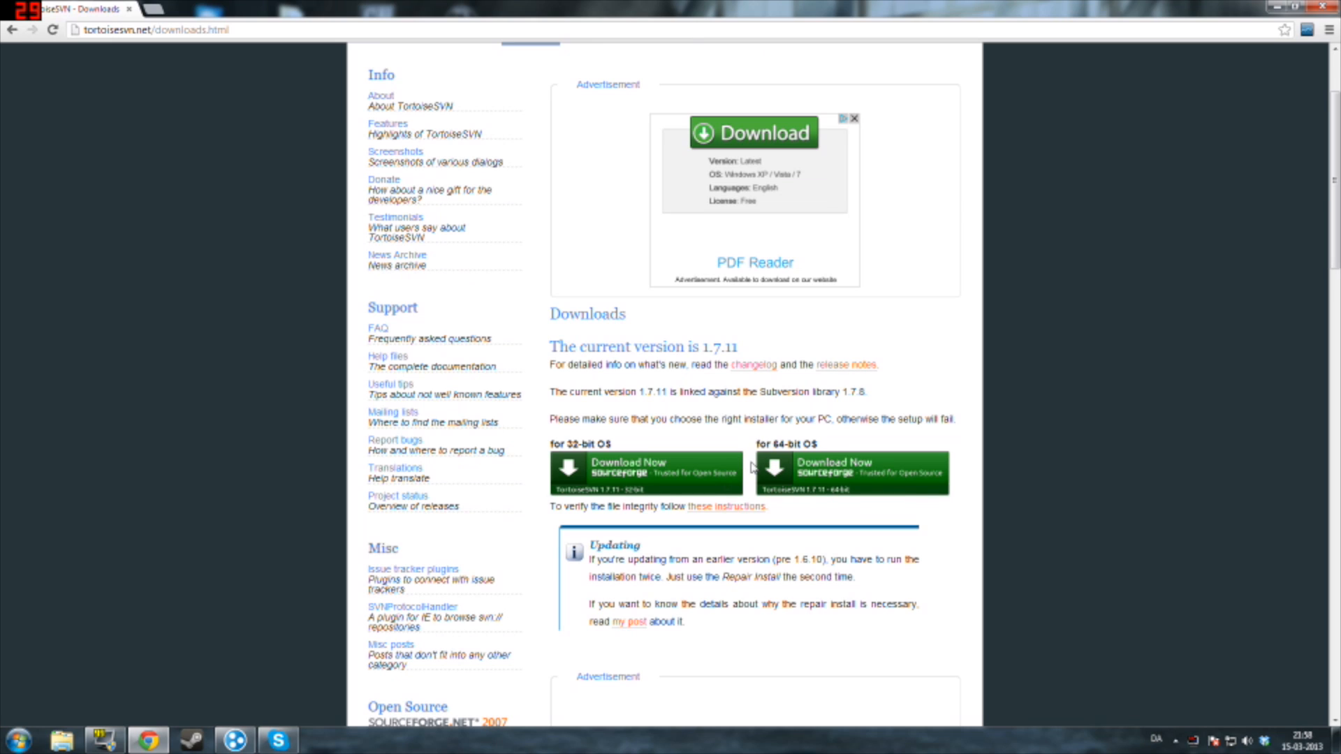
mouse_move(1334, 40)
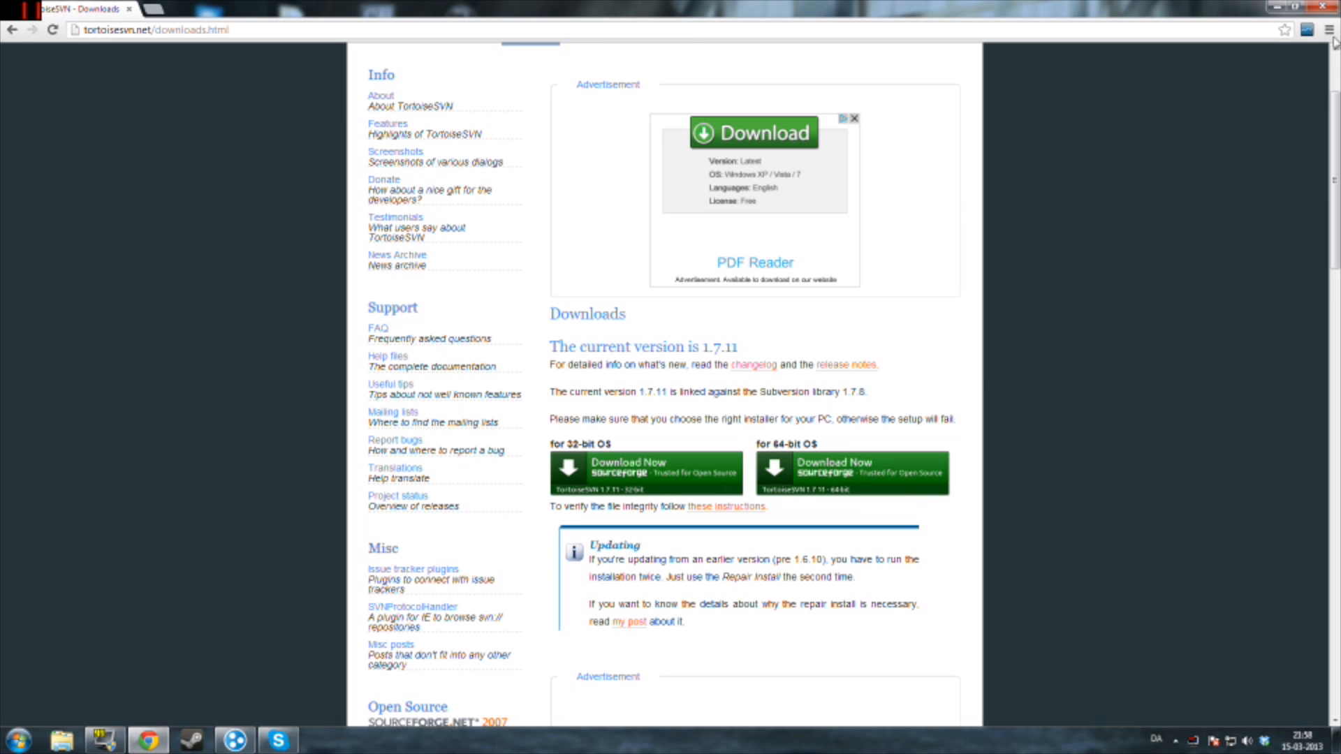
click(1298, 9)
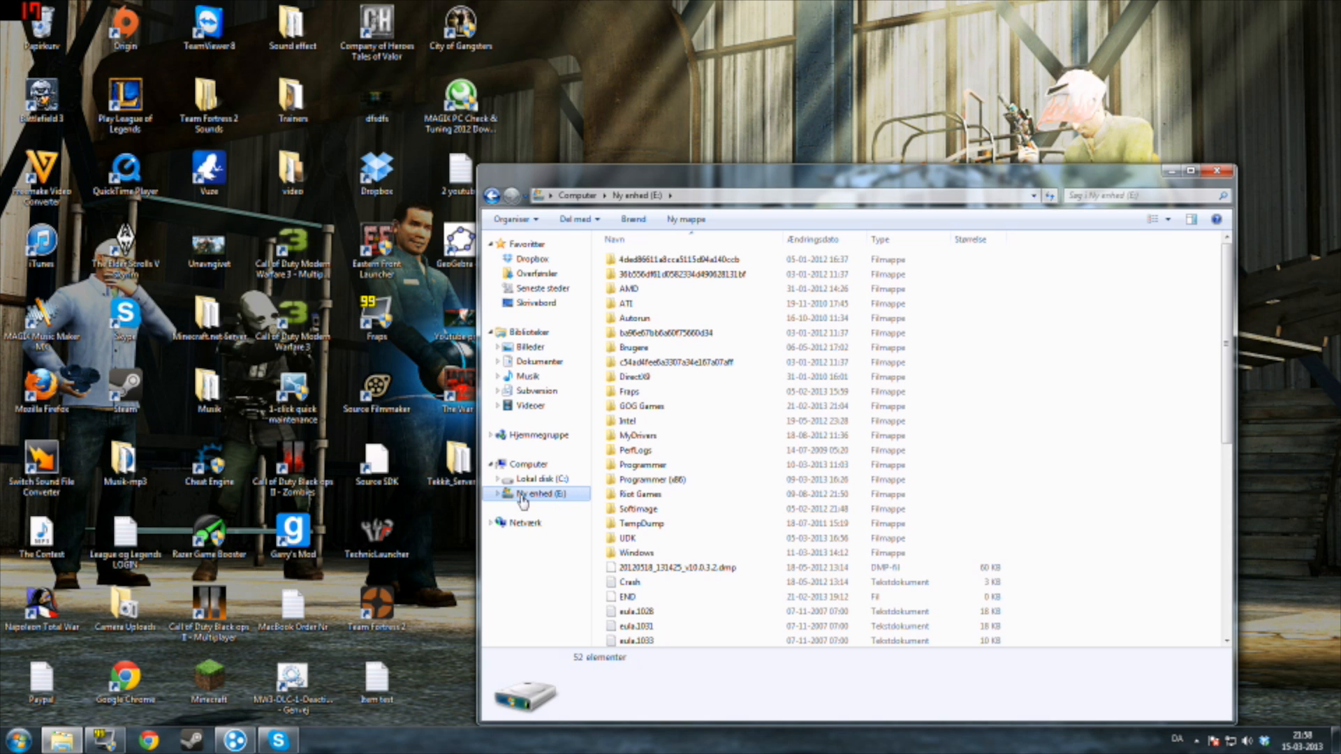
Navigate drive E through Programmer (x86) > Steam toward the Garry's Mod addons folder.
click(643, 479)
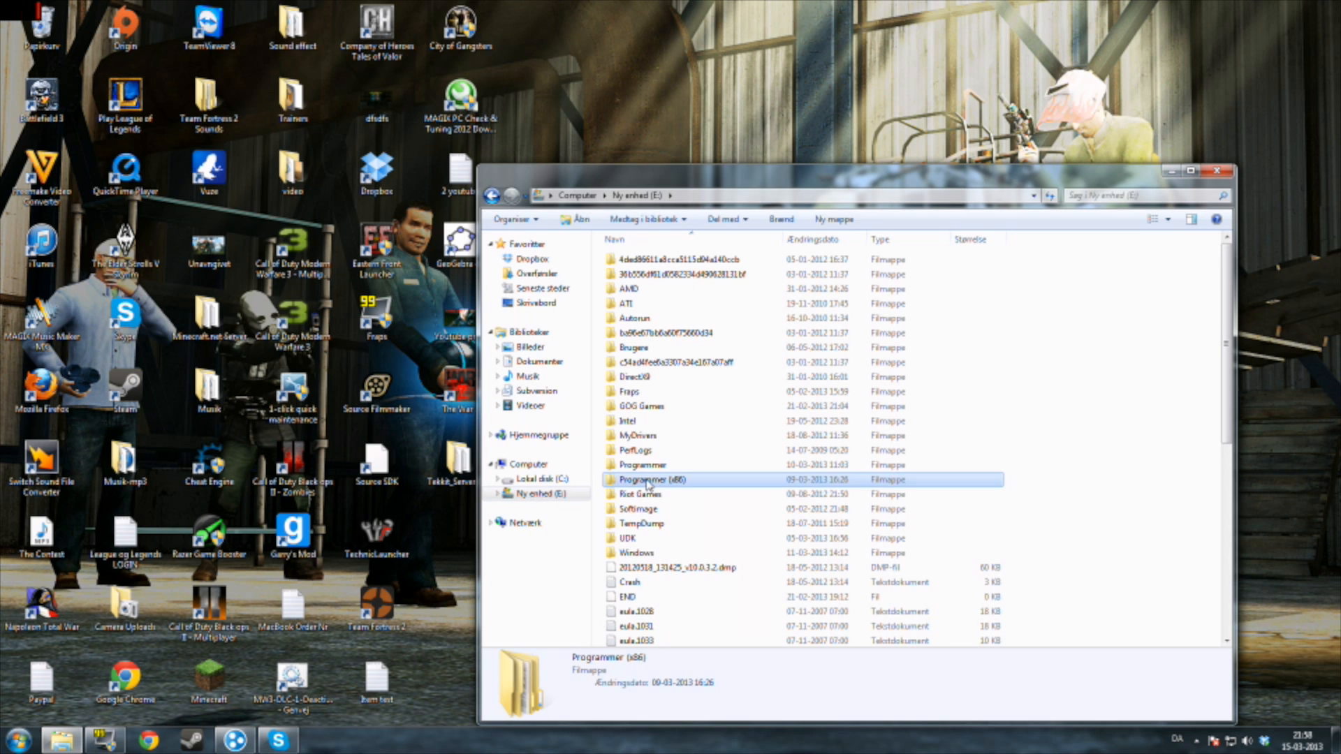
double_click(648, 479)
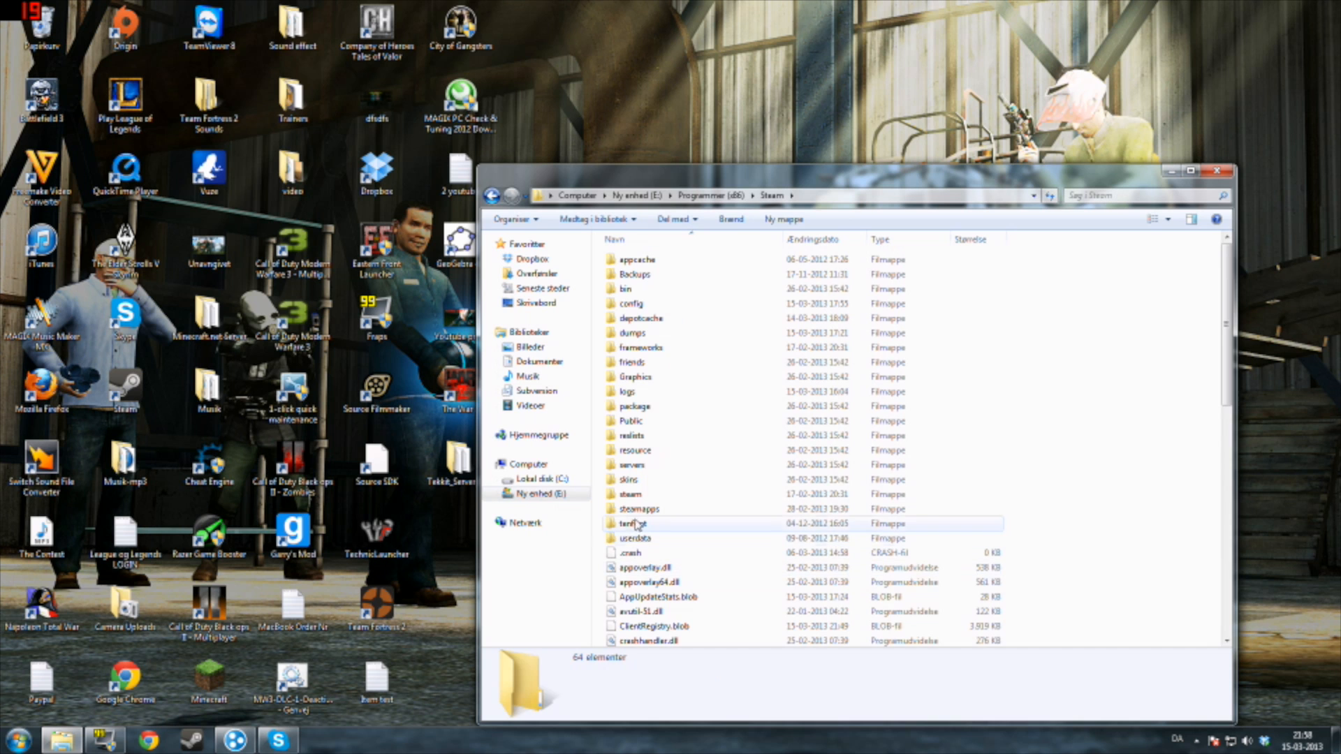
double_click(639, 508)
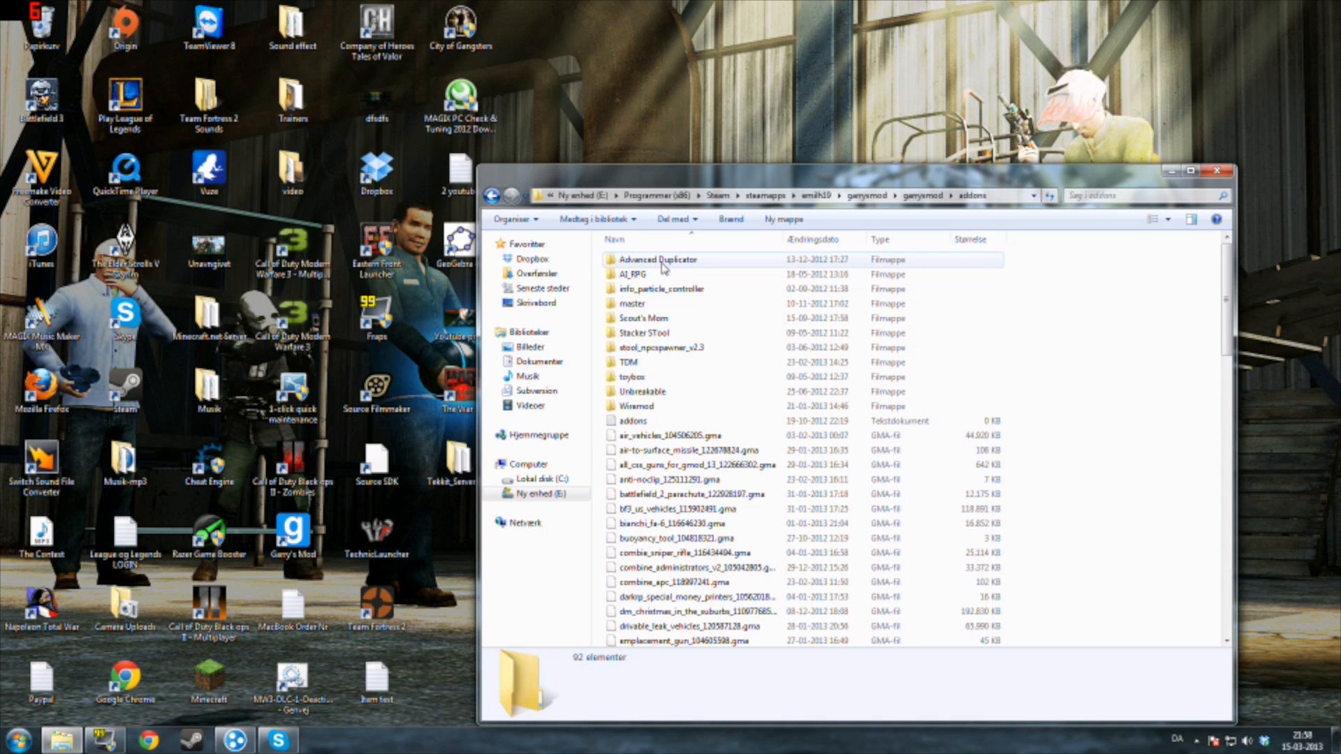
mouse_move(830, 532)
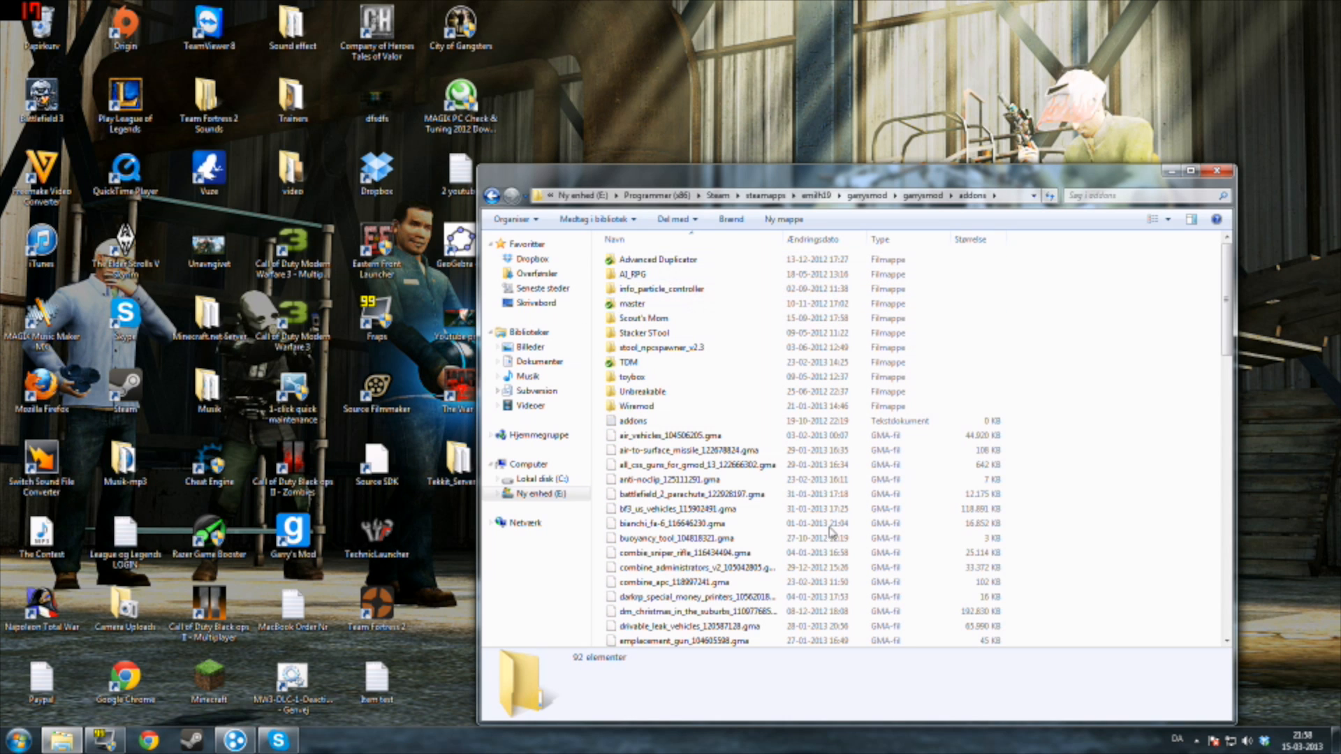
Create a new folder in addons named TDMcars and bring up its context menu.
right_click(830, 532)
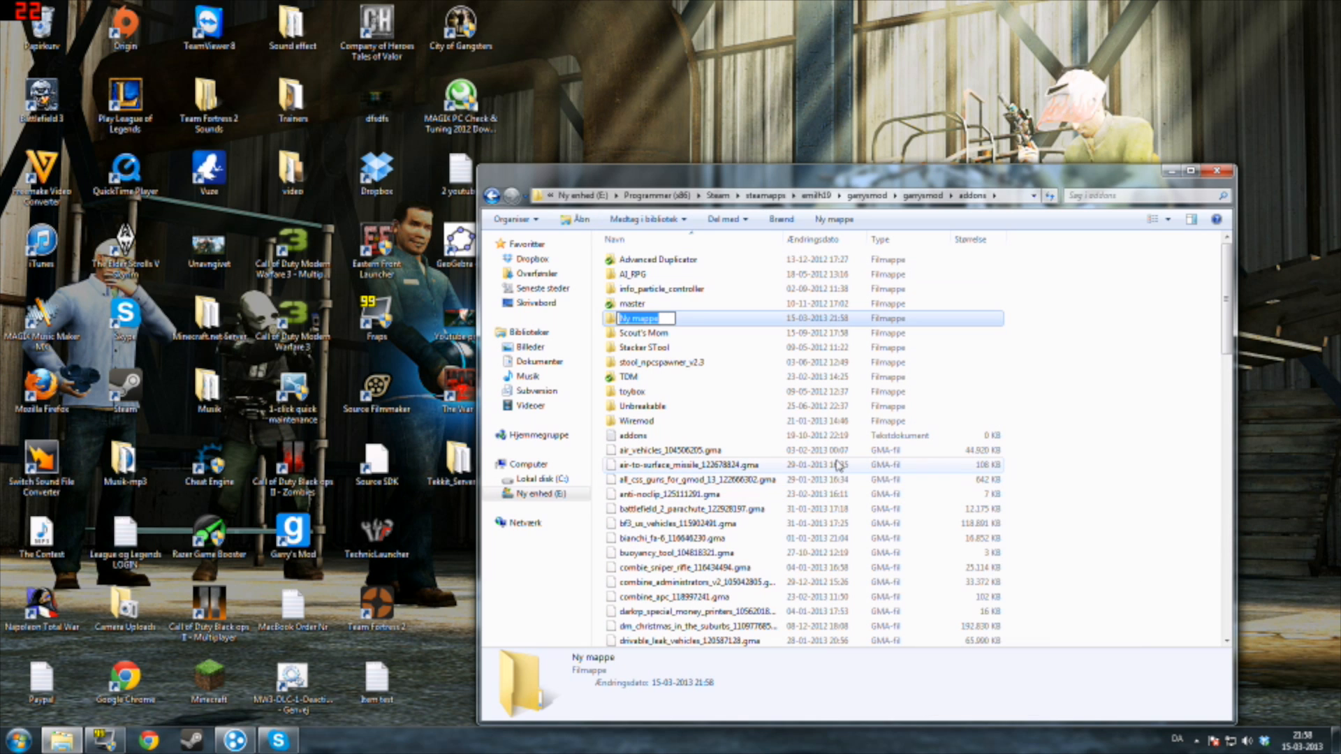
text(RDM)
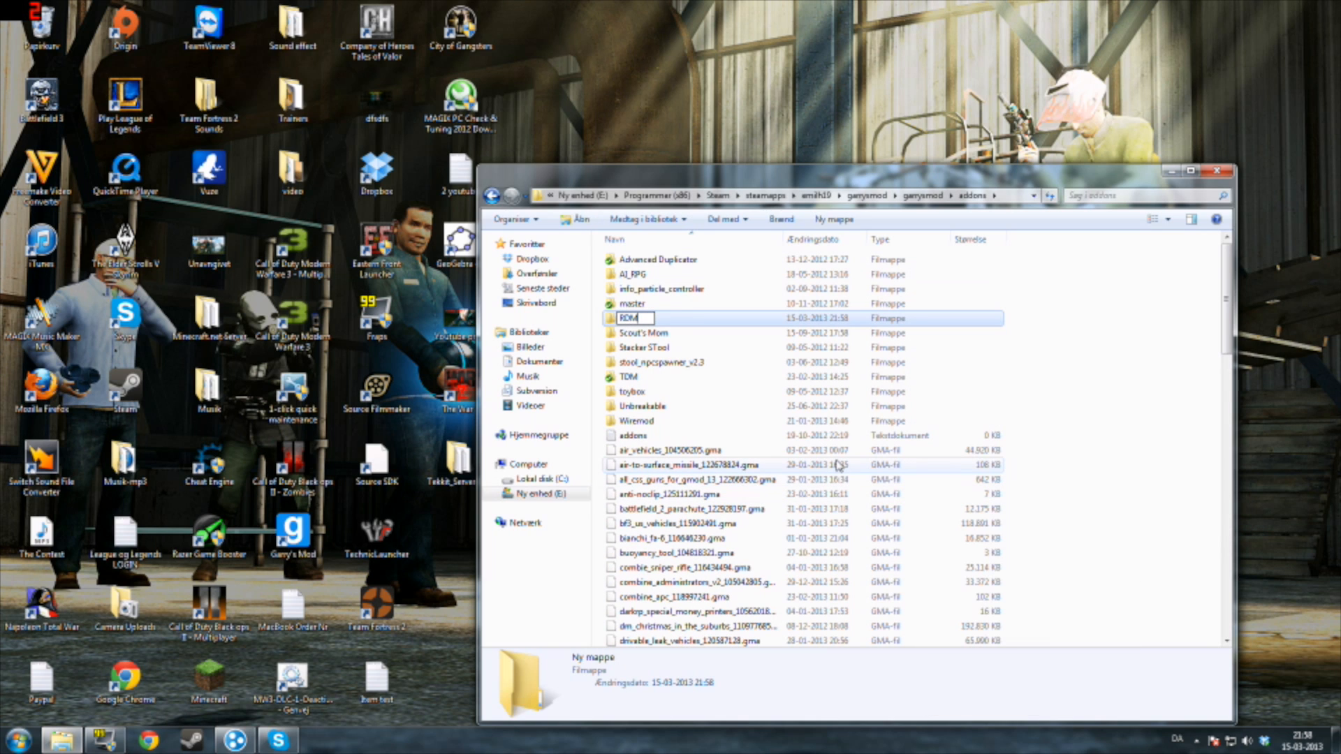
text(TDMcars)
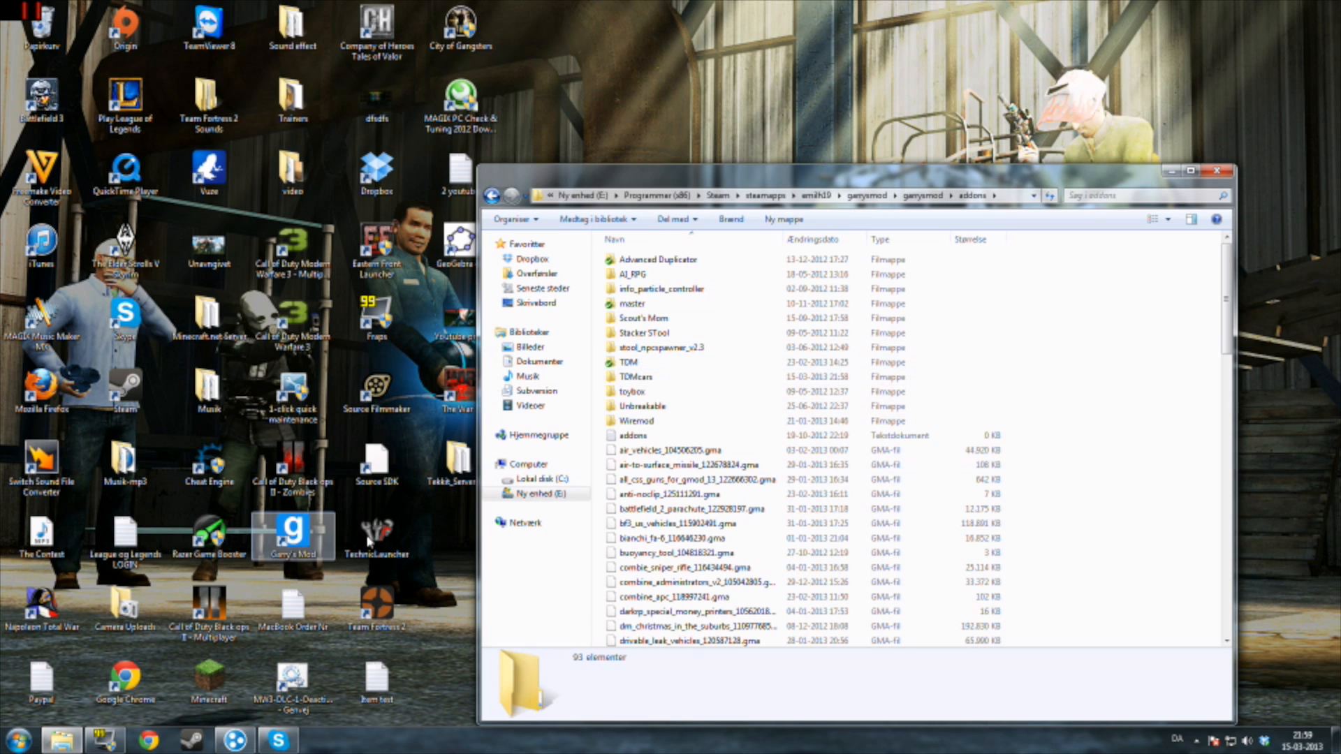
right_click(637, 377)
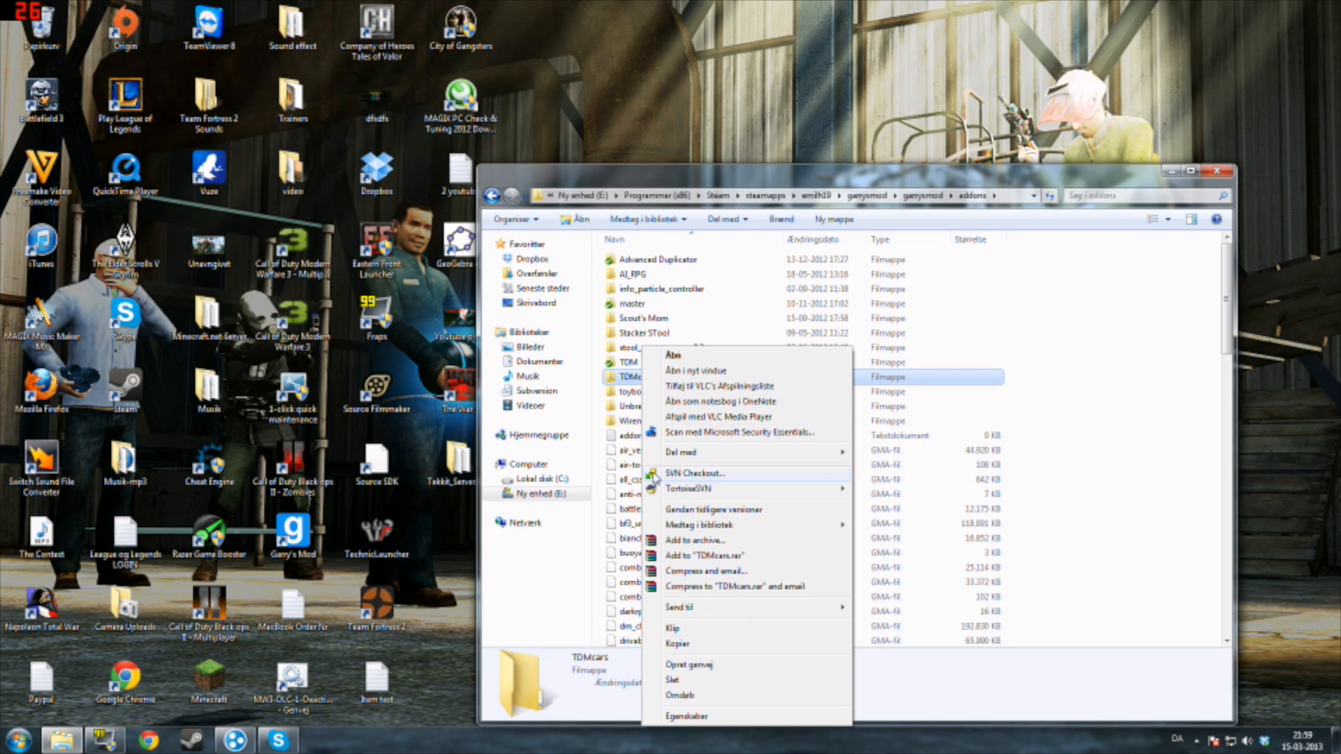
mouse_move(685, 479)
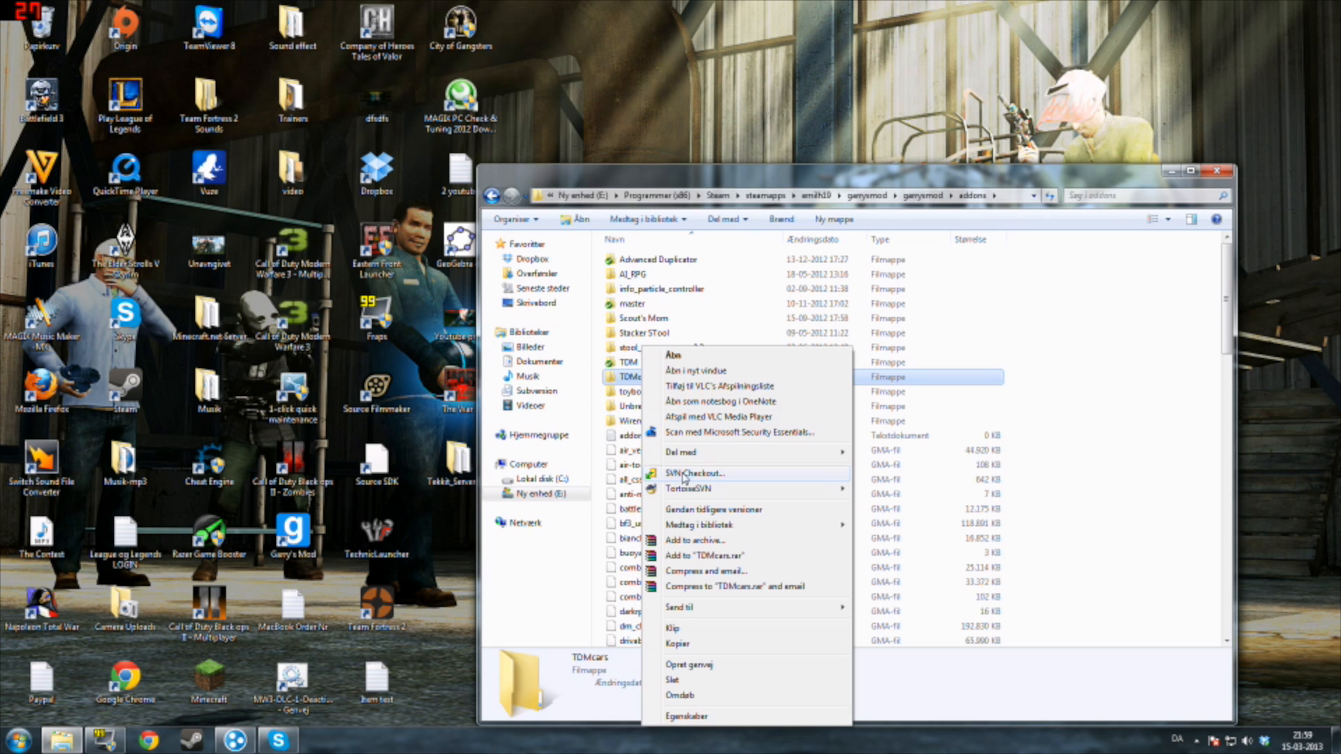
Start an SVN Checkout into TDMcars showing the repository URL, then switch to Chrome.
click(694, 474)
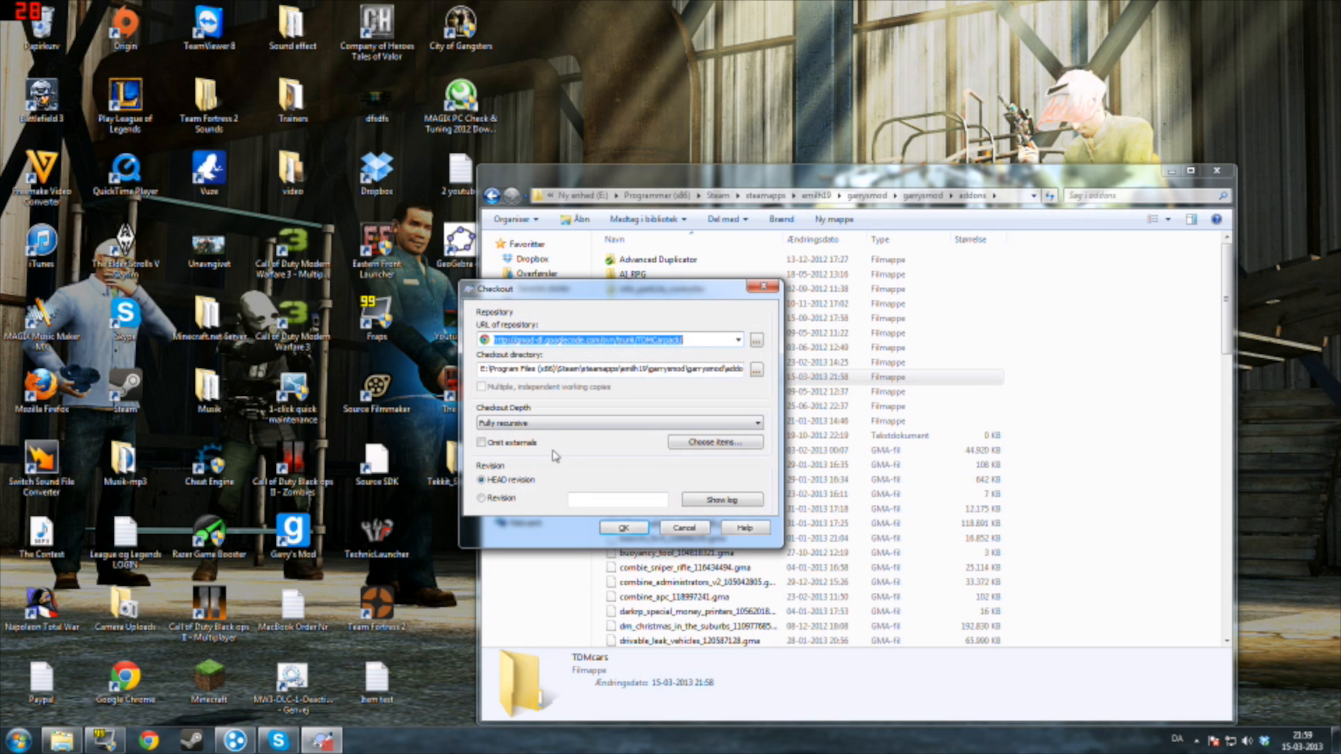
mouse_move(181, 721)
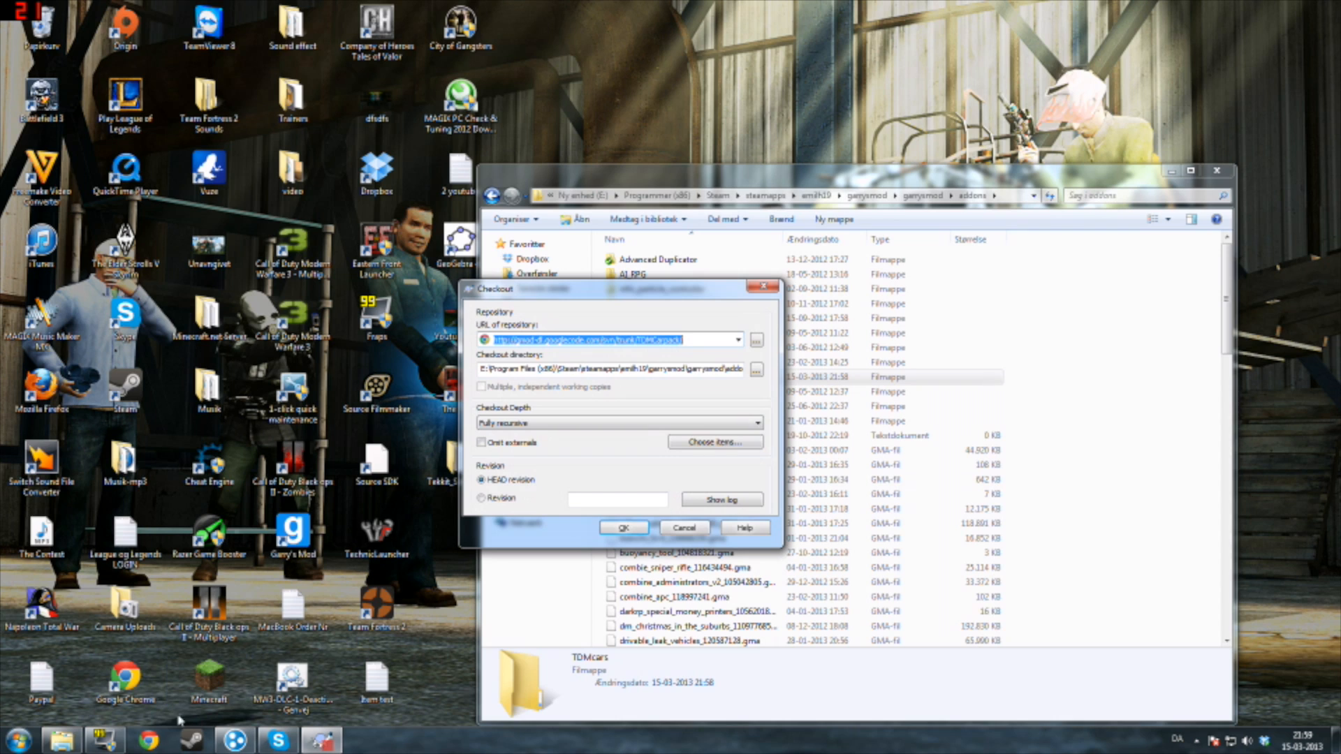
click(147, 740)
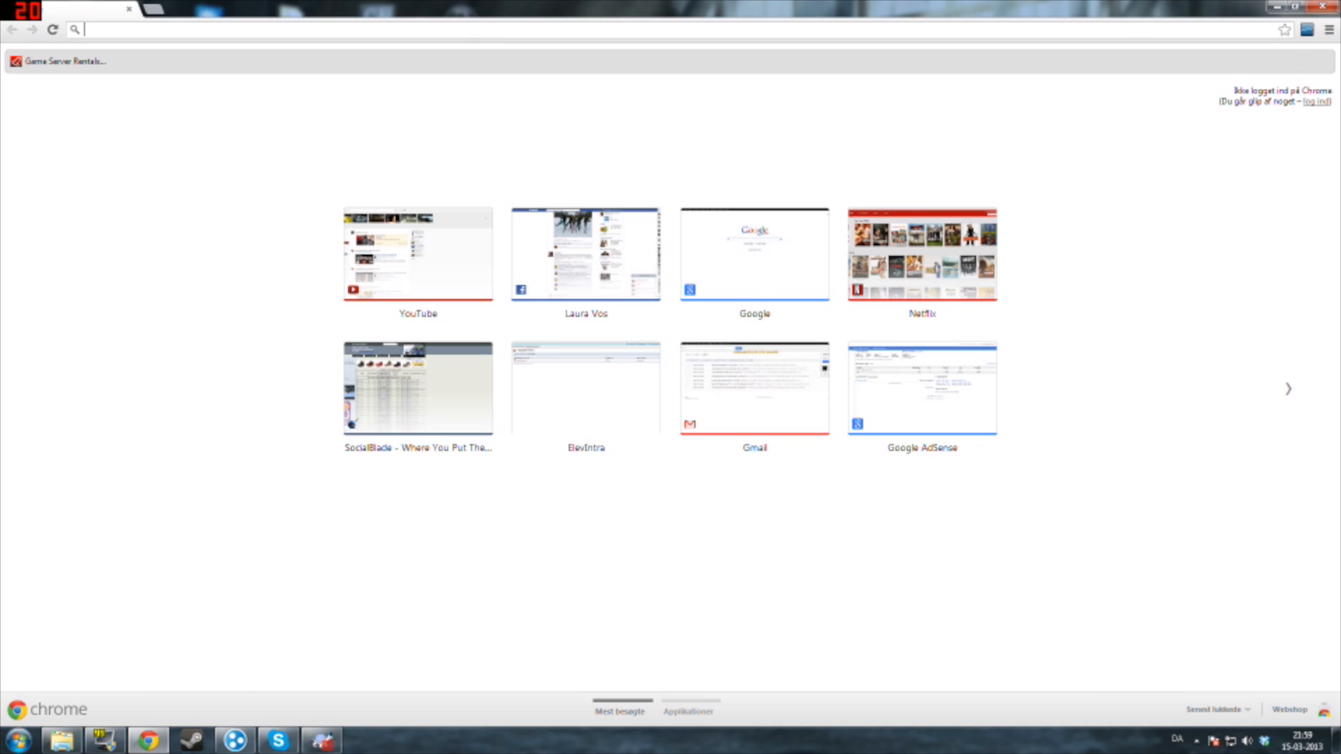
Search Google for 'TDM SVN' and open the TDMCars SVN forum thread result.
click(753, 255)
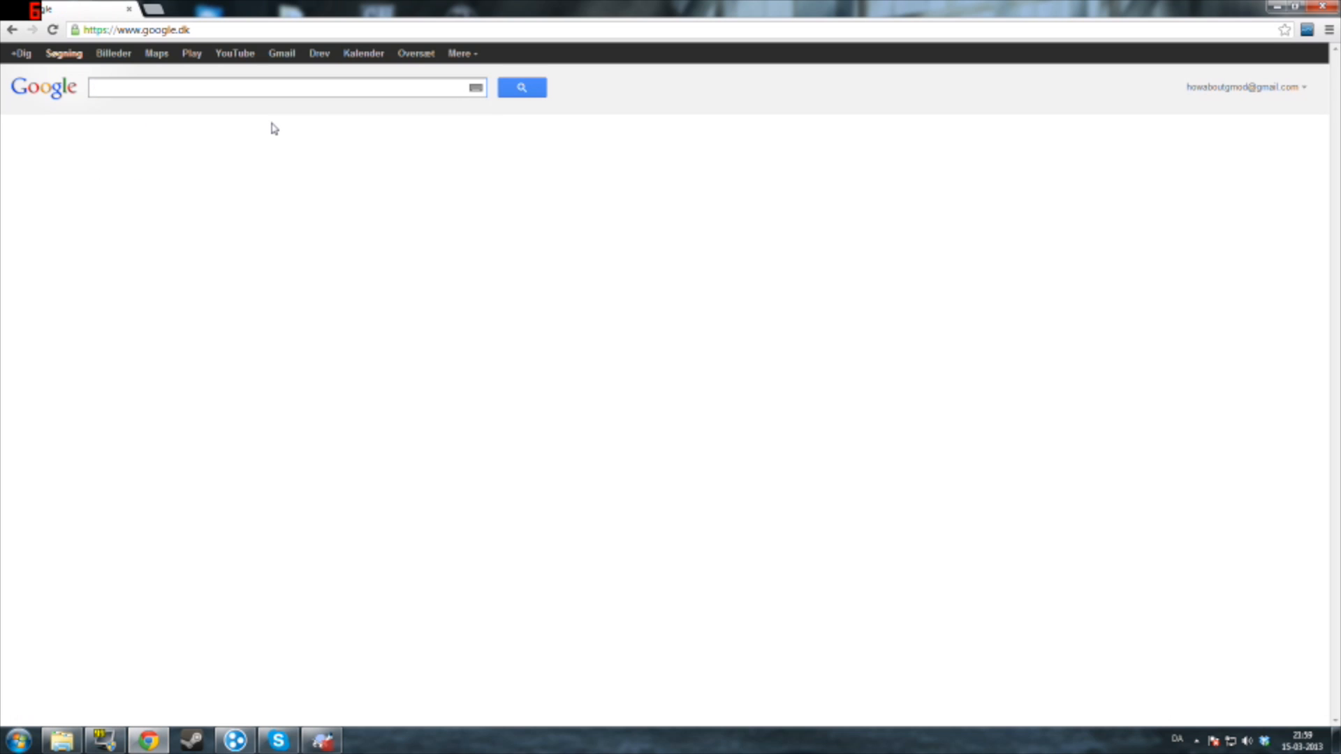
text(TDM SVN)
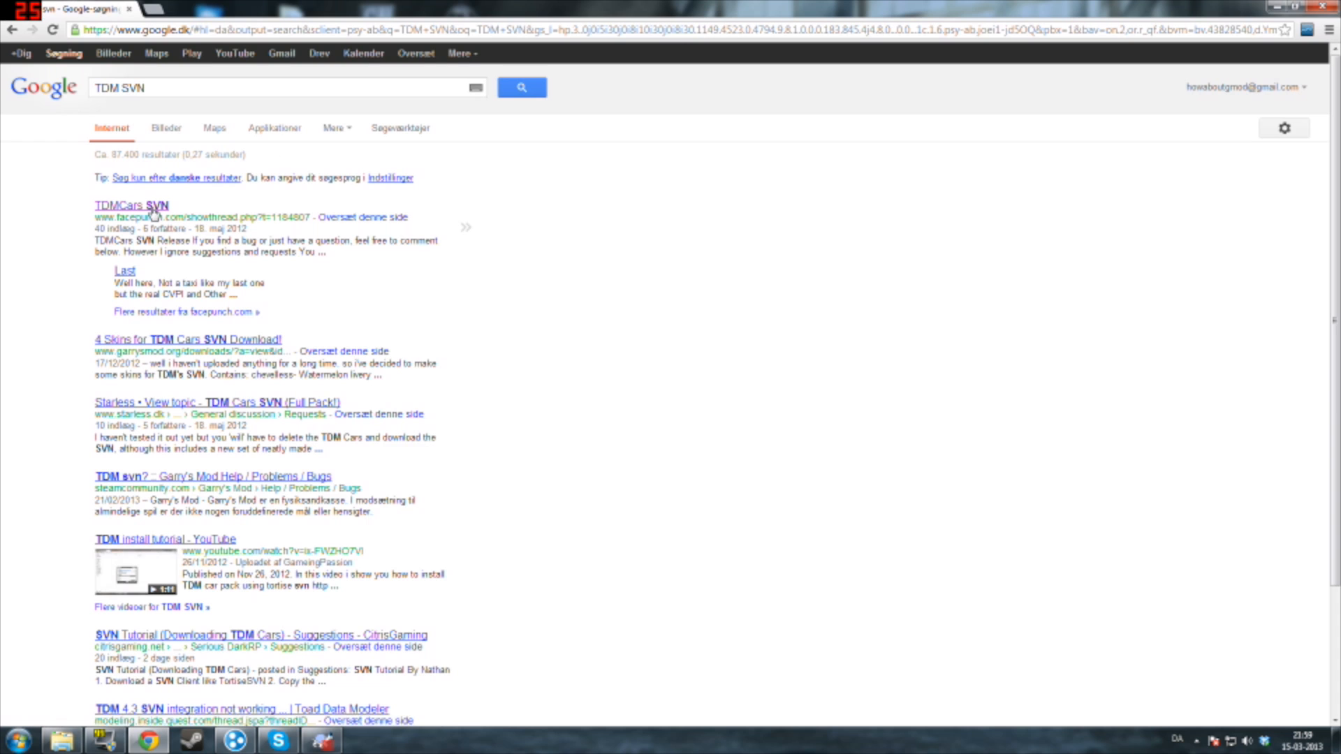
click(132, 205)
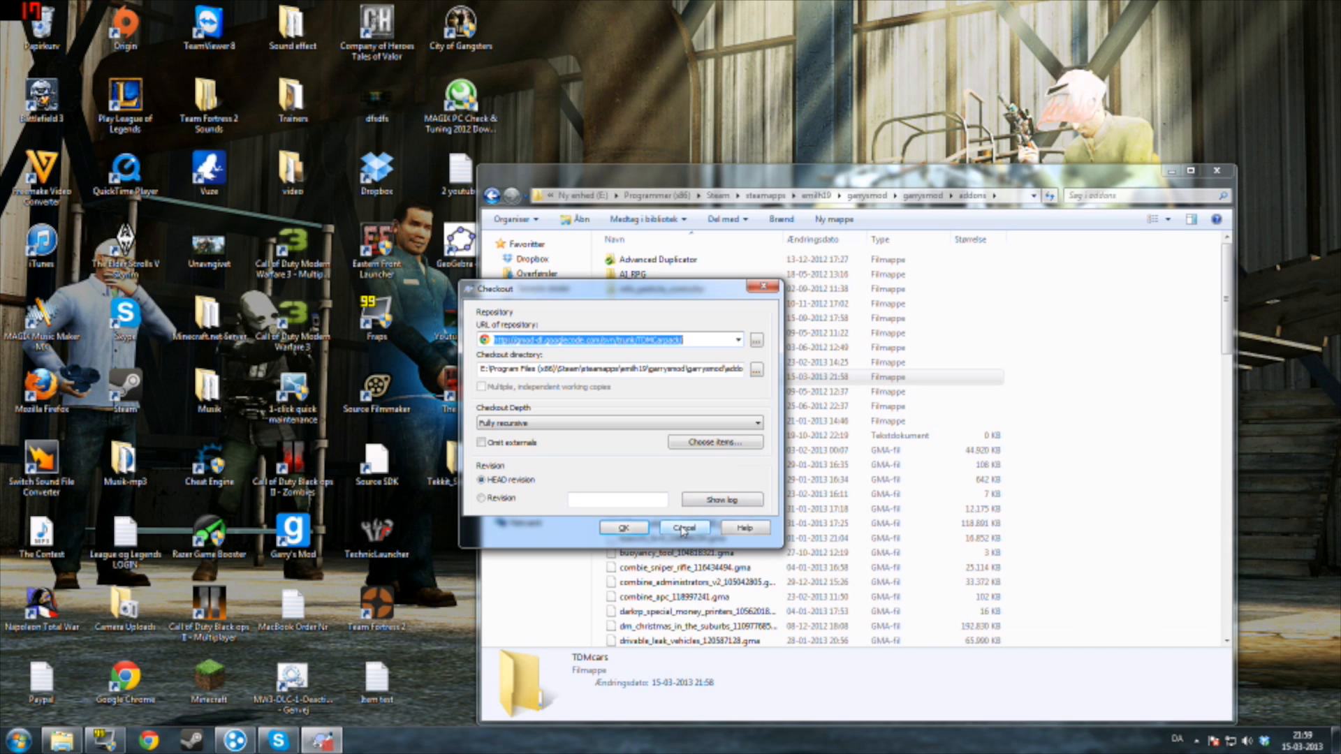
Cancel the pending checkout and remove the TDMcars folder from addons.
click(684, 526)
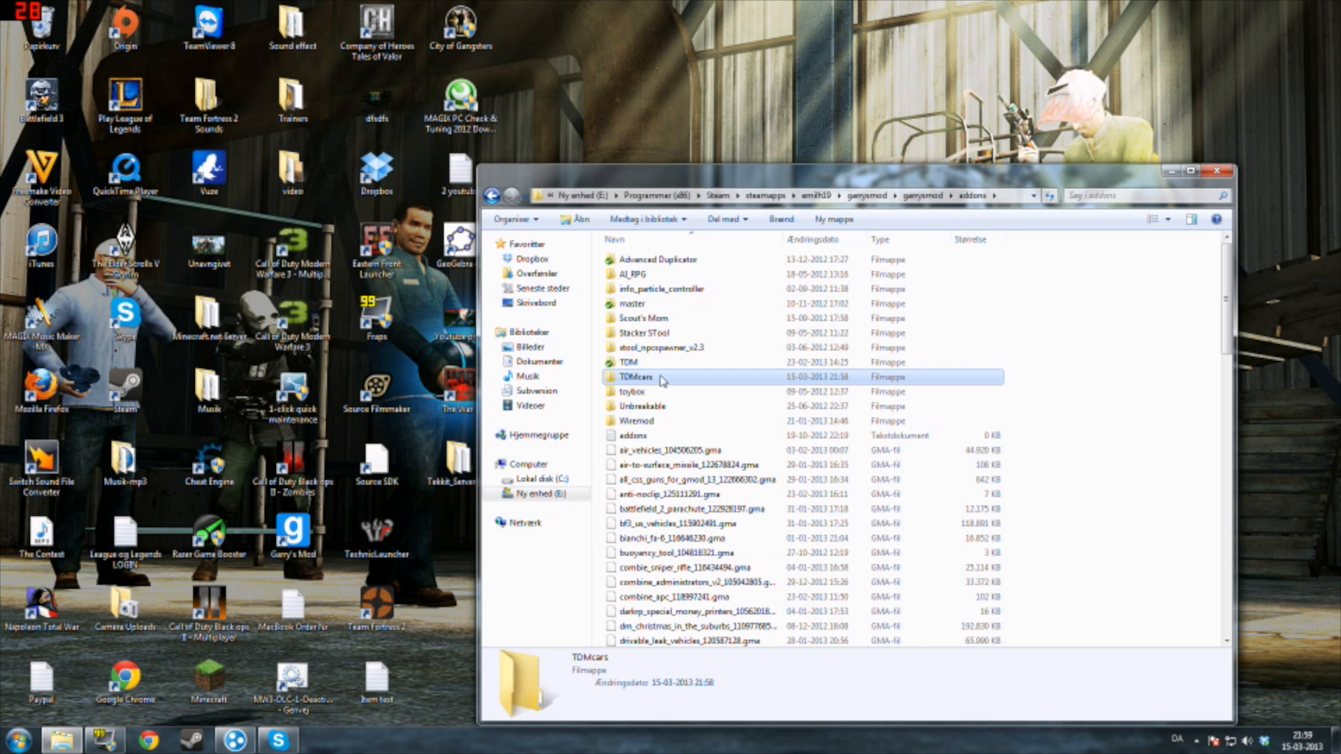
double_click(631, 362)
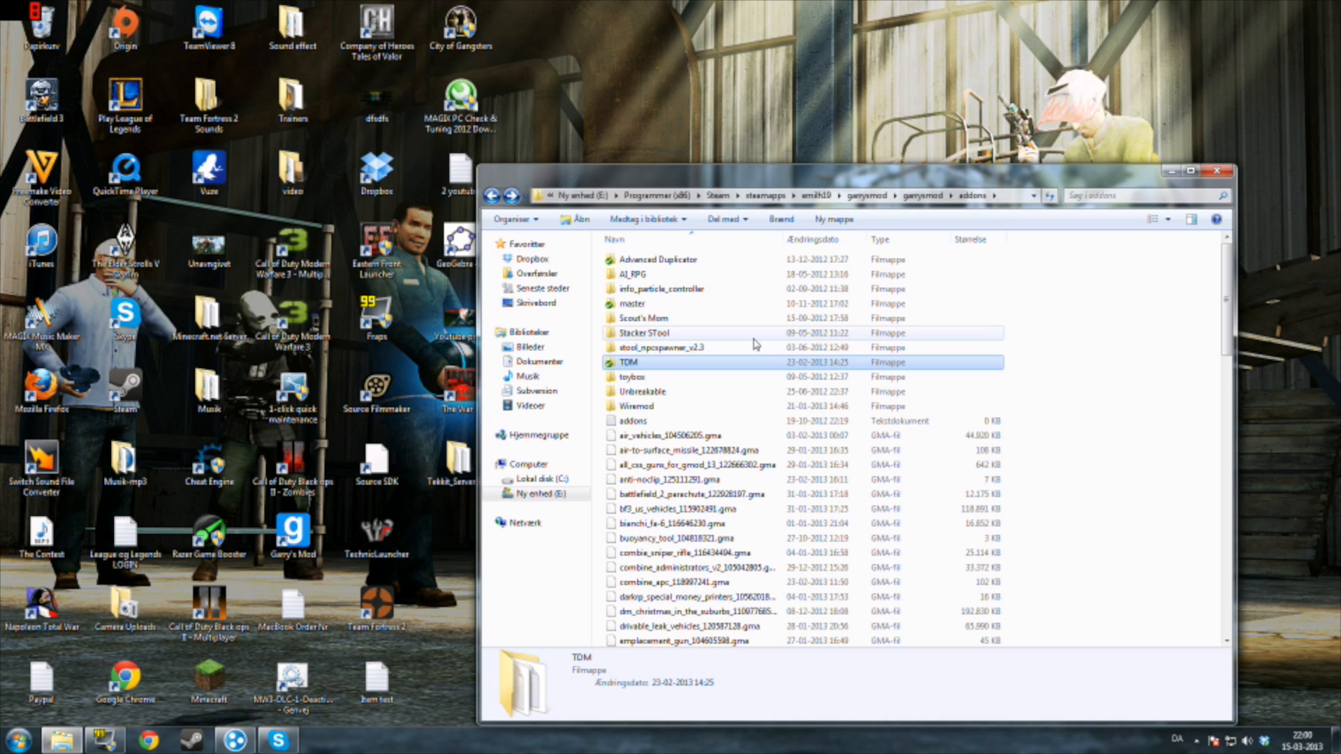
mouse_move(731, 318)
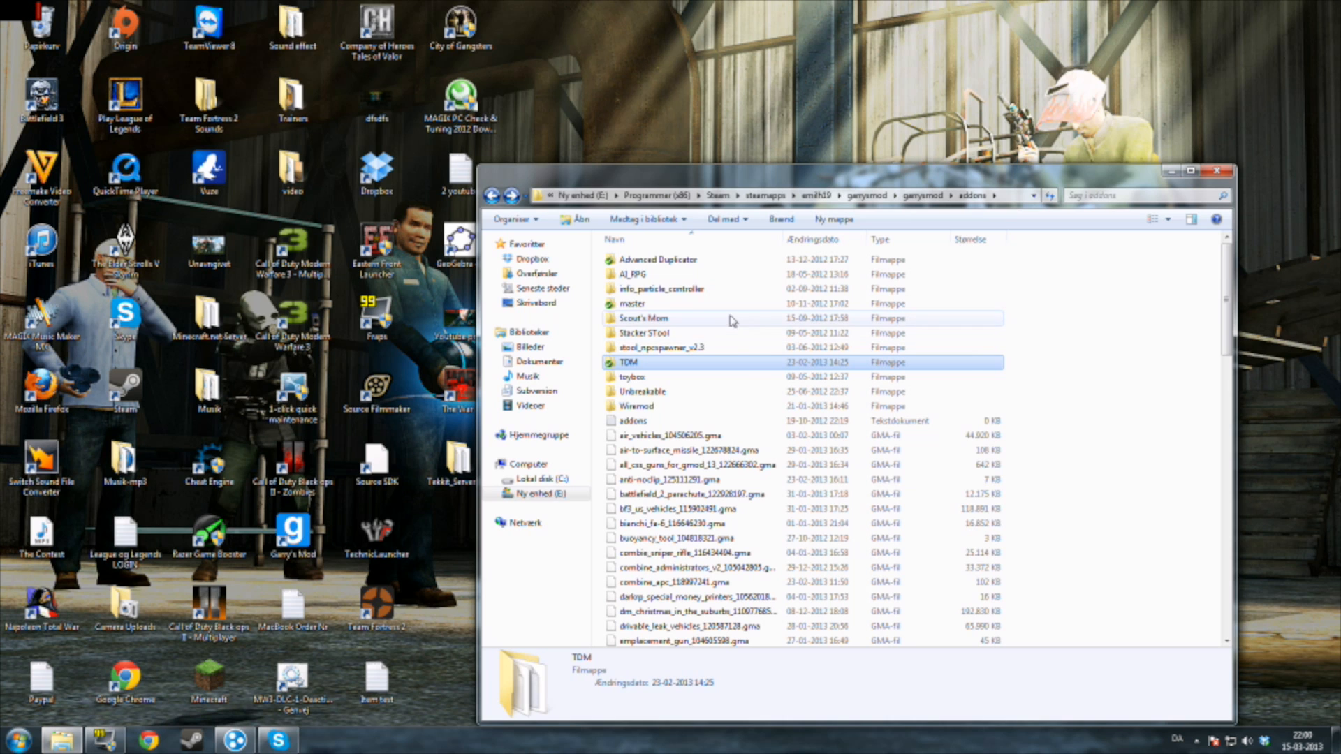